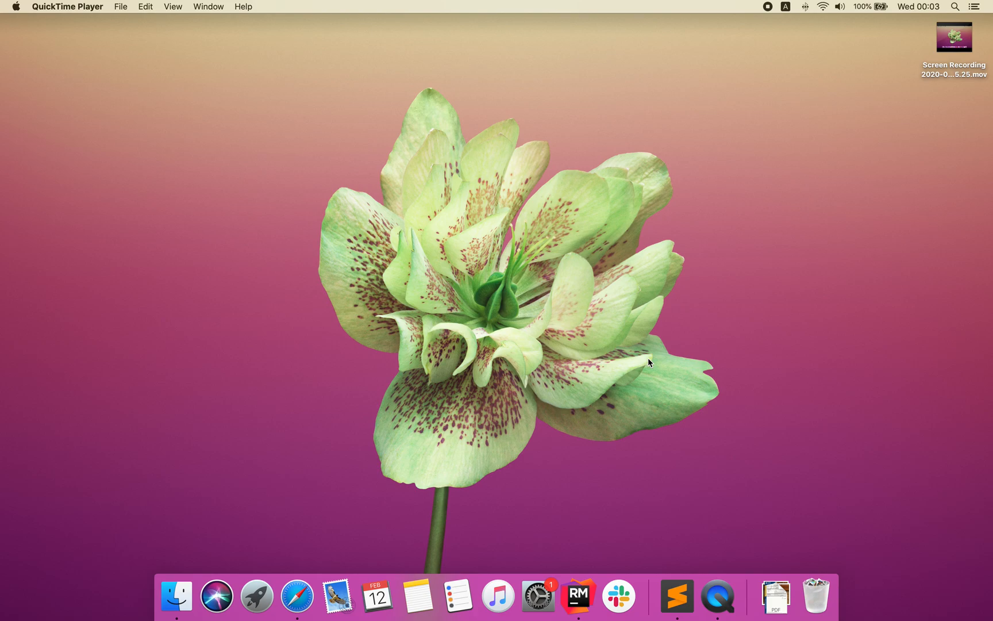
mouse_move(576, 283)
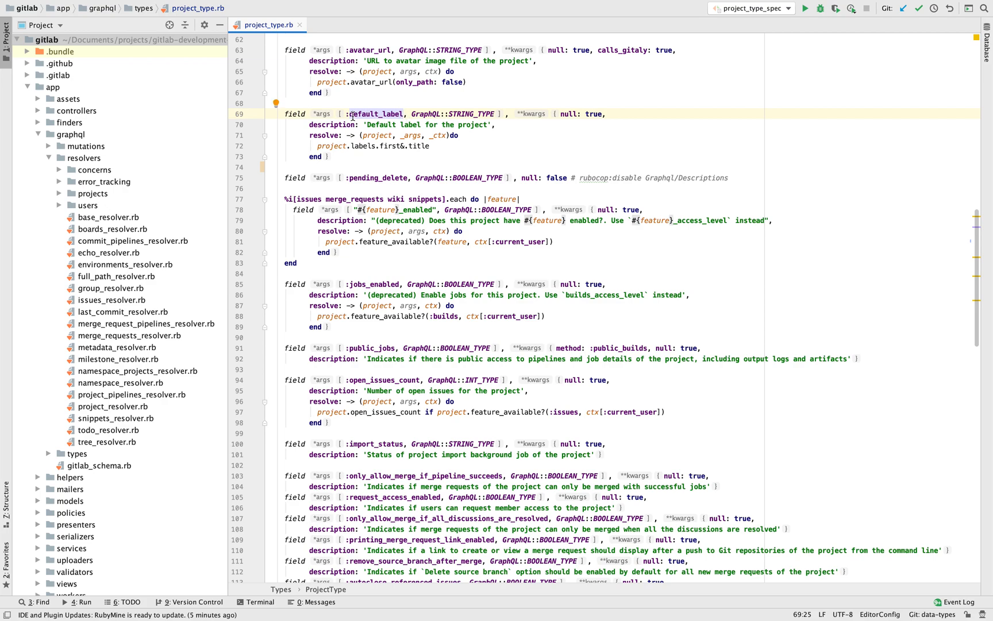
mouse_move(328, 153)
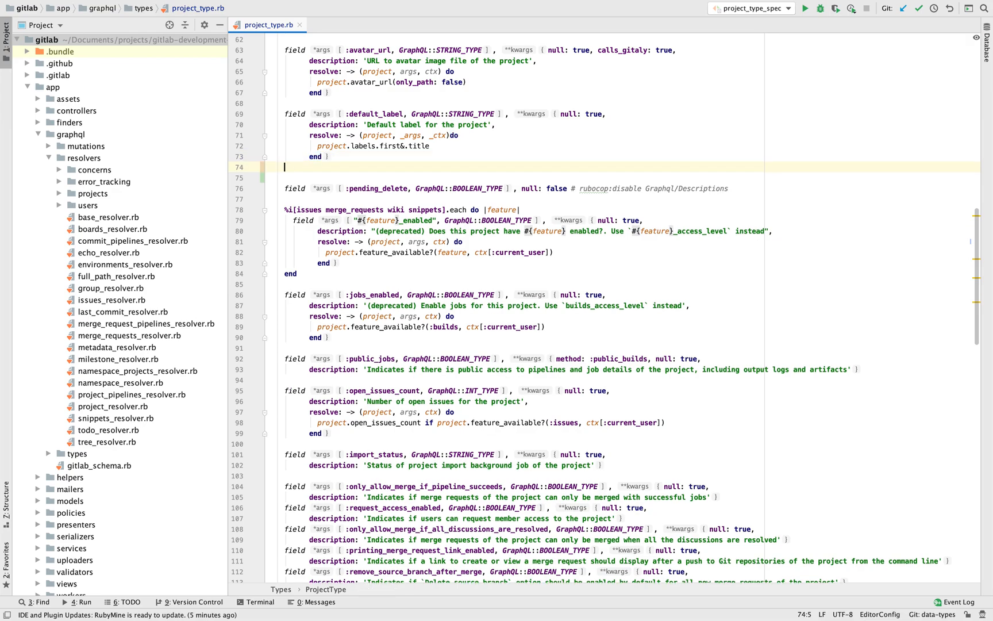
- Write field :labels, Types::LabelType, null: true, description: 'Labels of the project' in project_type.rb
key(Return)
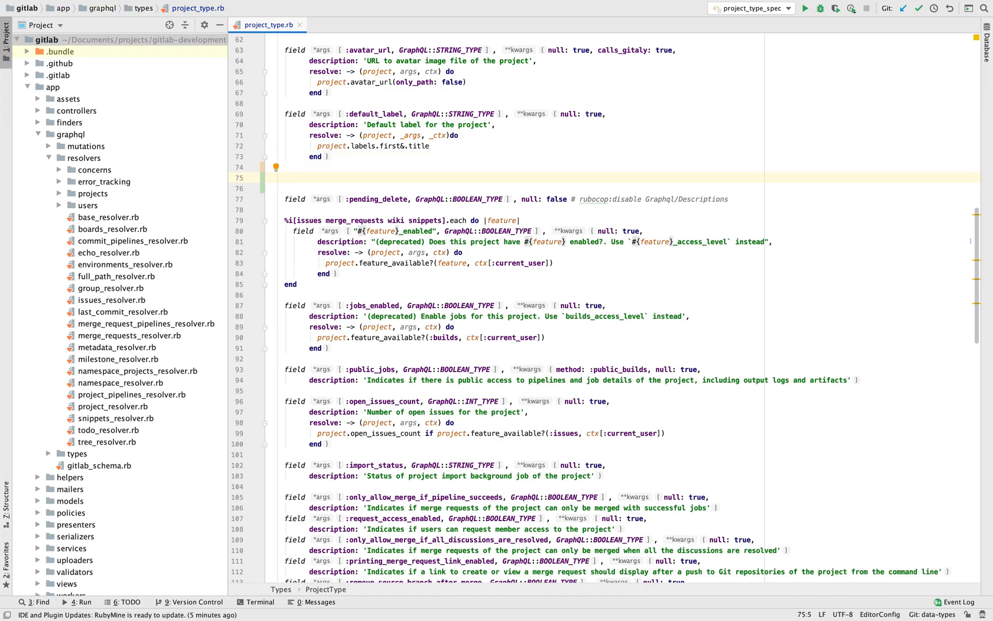
text(fi)
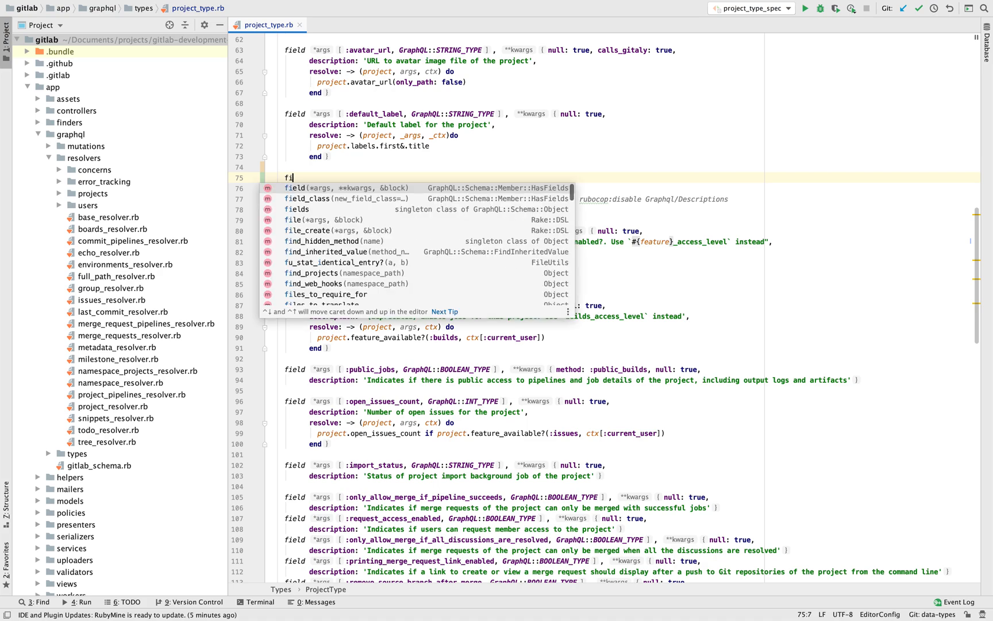
text(eld :l)
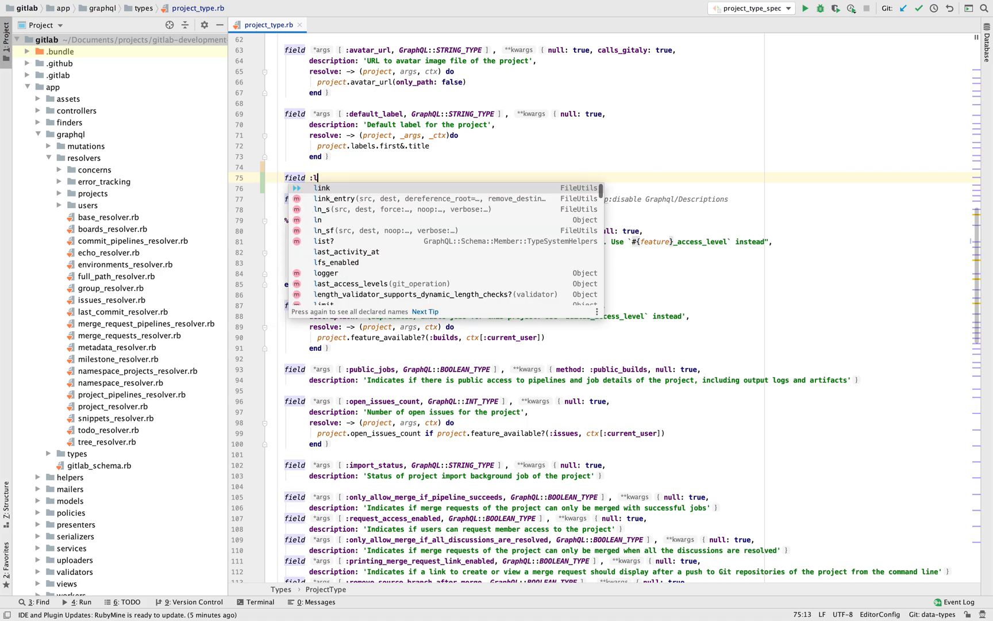
text(abels)
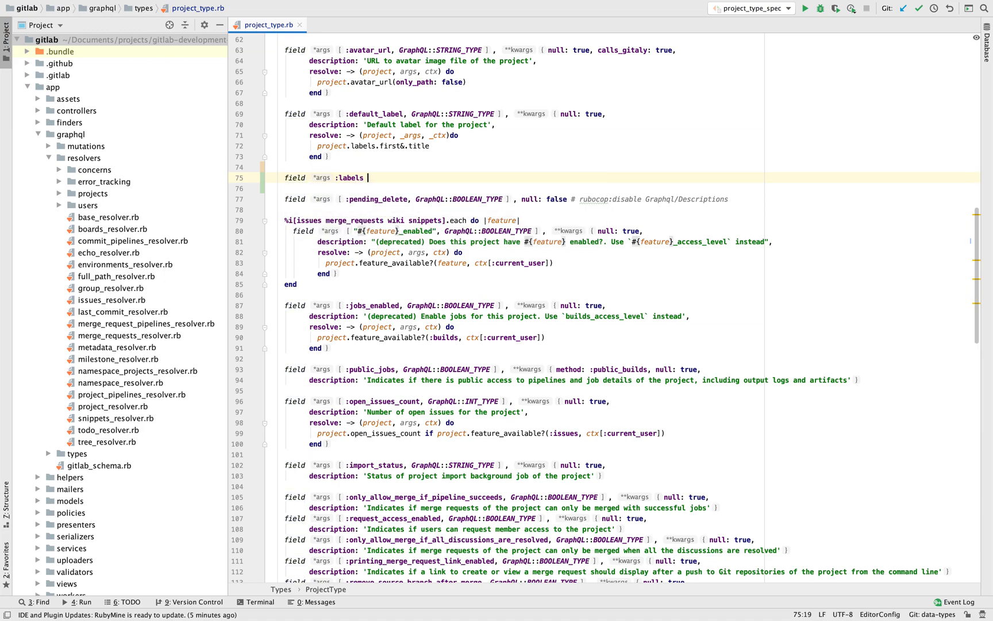
text(,)
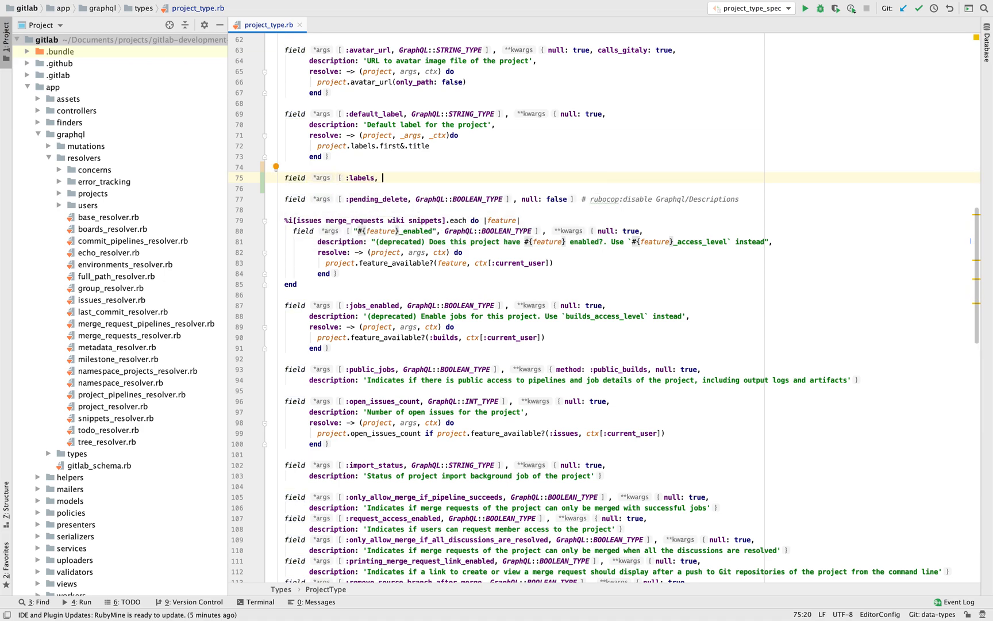
text(Types:)
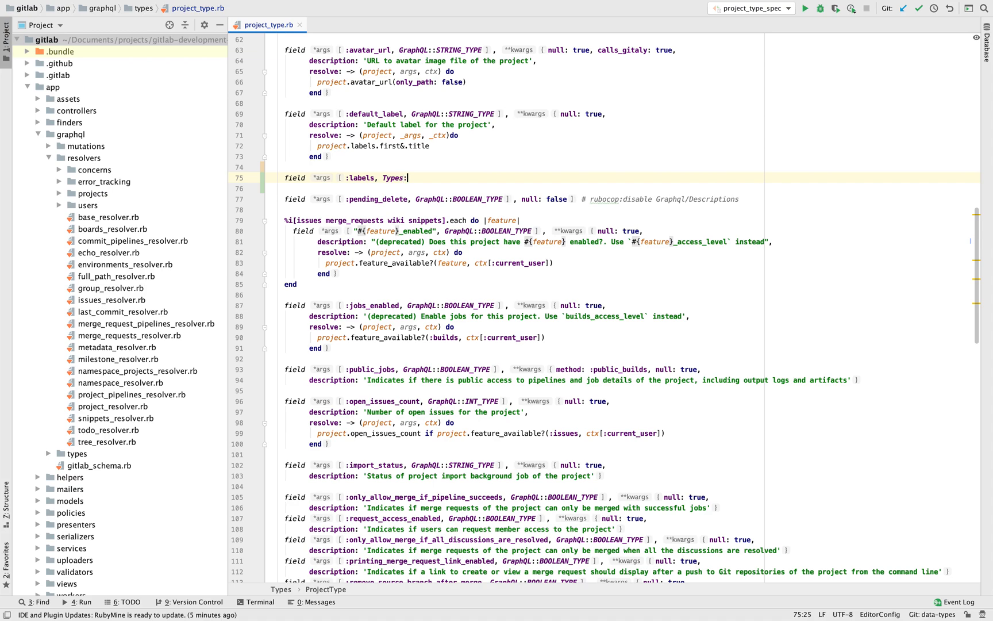
text(LabelType, null)
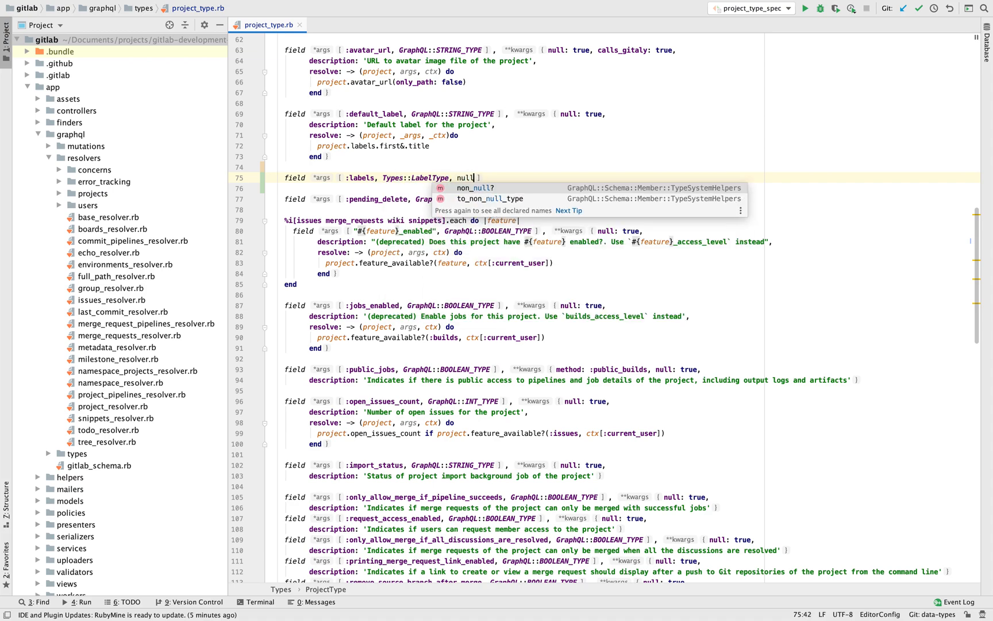
text(: true,)
click(621, 187)
text(description)
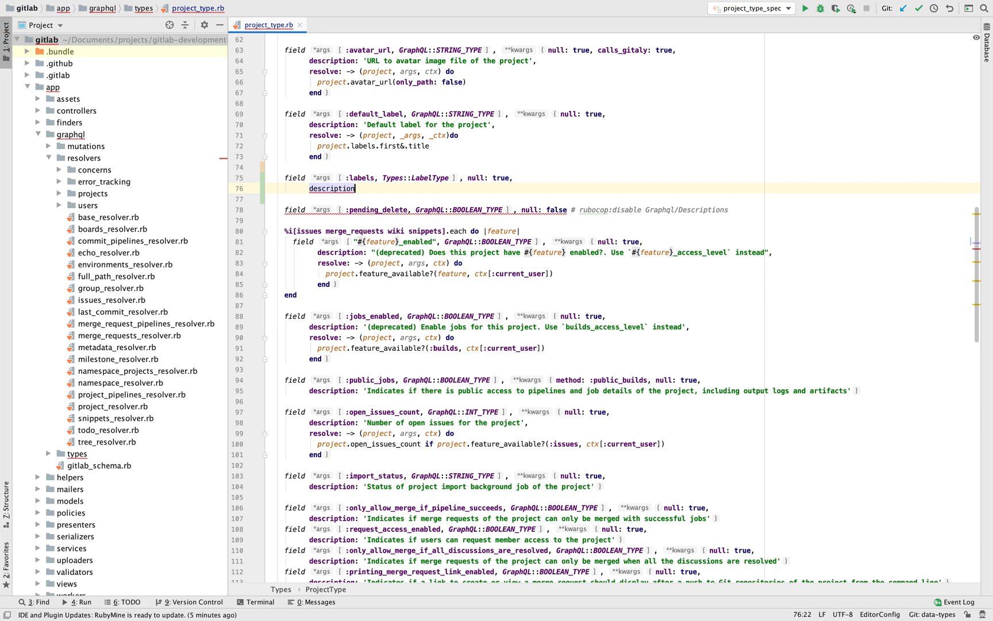
text(: })
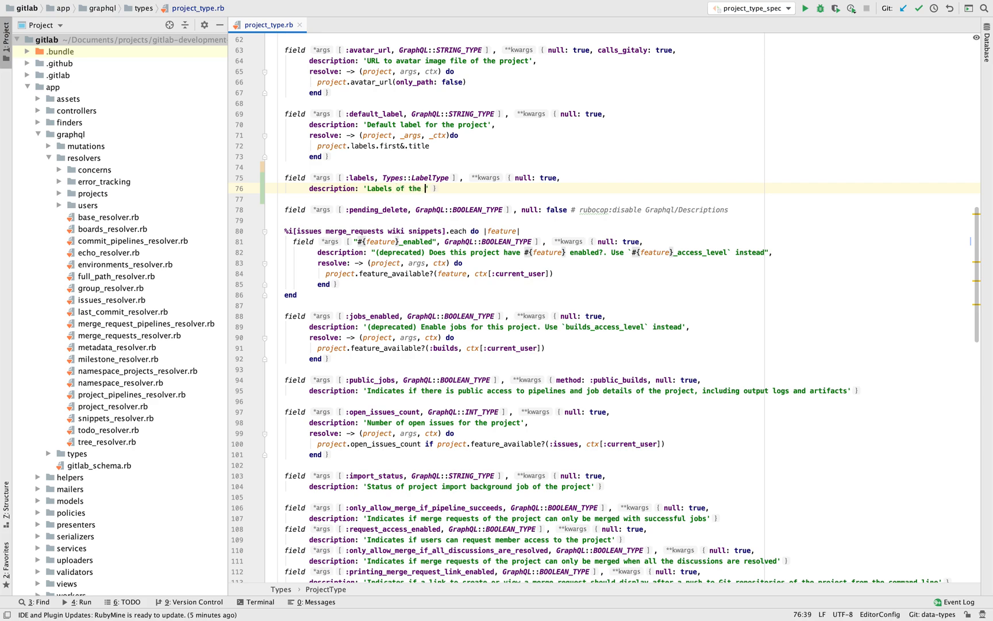
text(project)
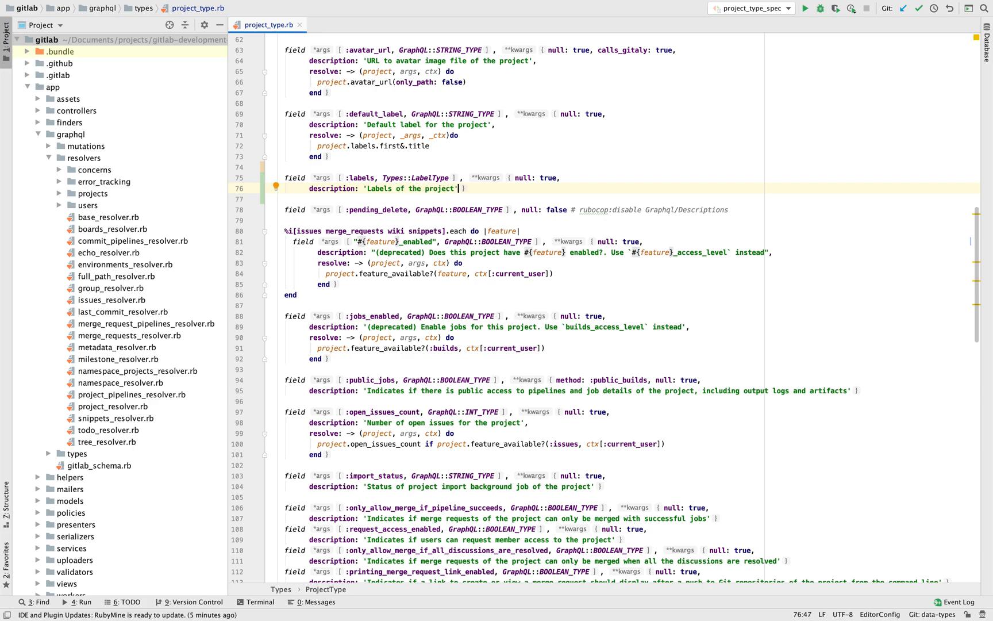
click(428, 177)
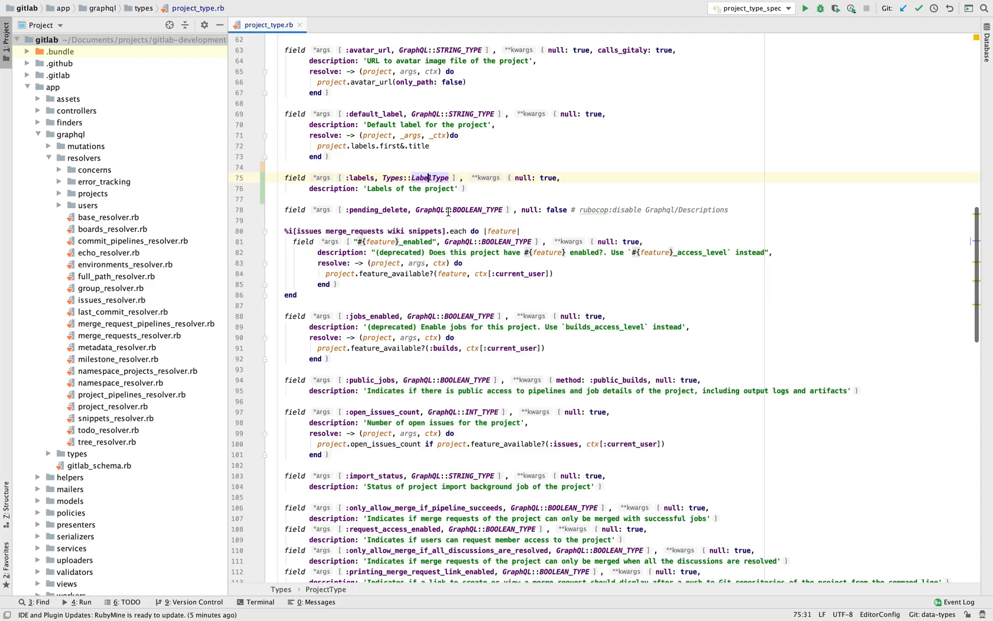
mouse_move(306, 125)
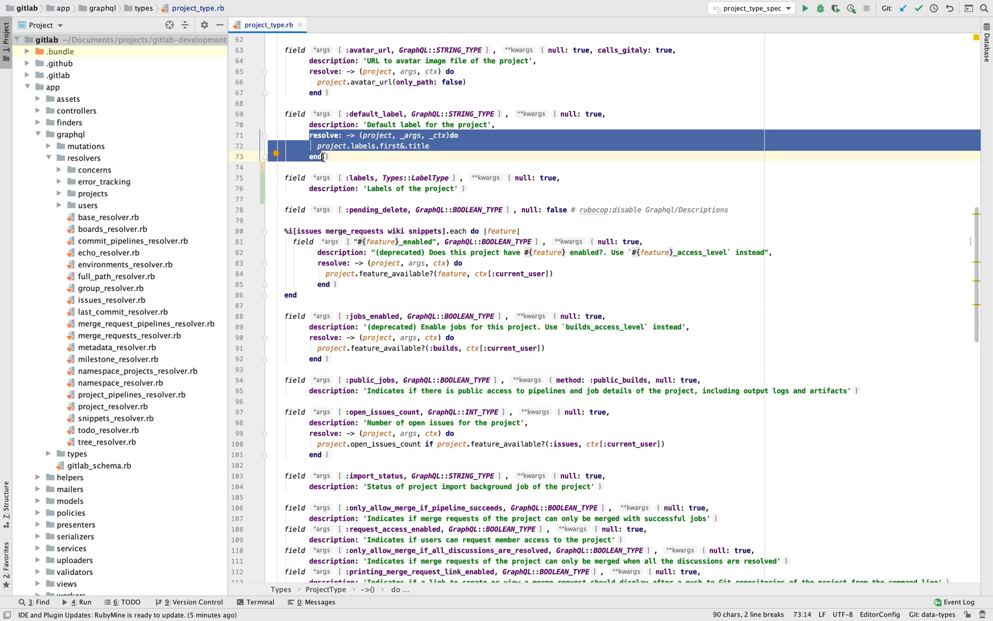
mouse_move(383, 180)
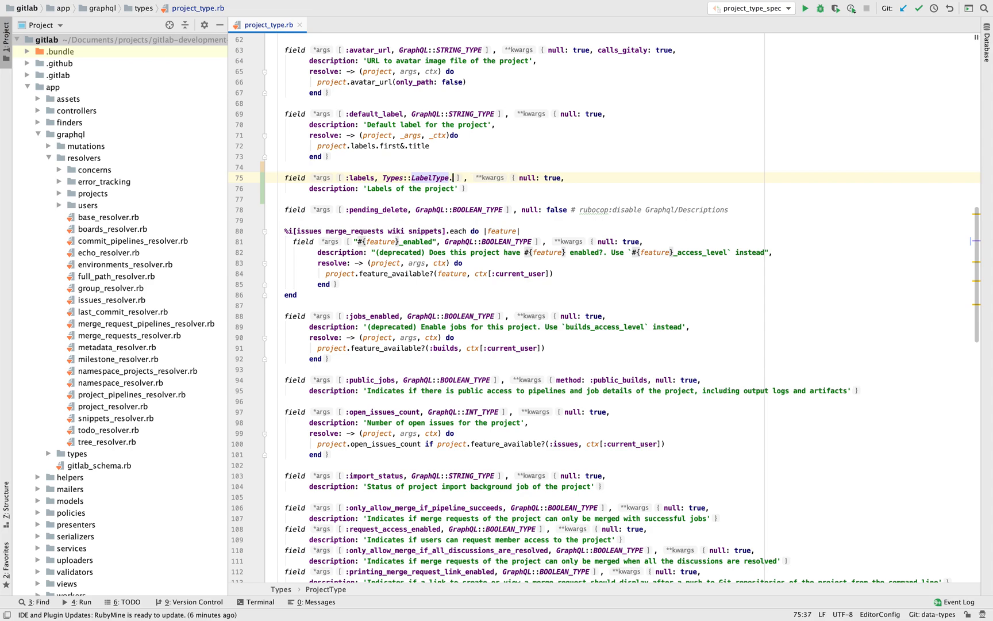
- Change the labels field type to Types::LabelType.connection_type via autocomplete
text(.)
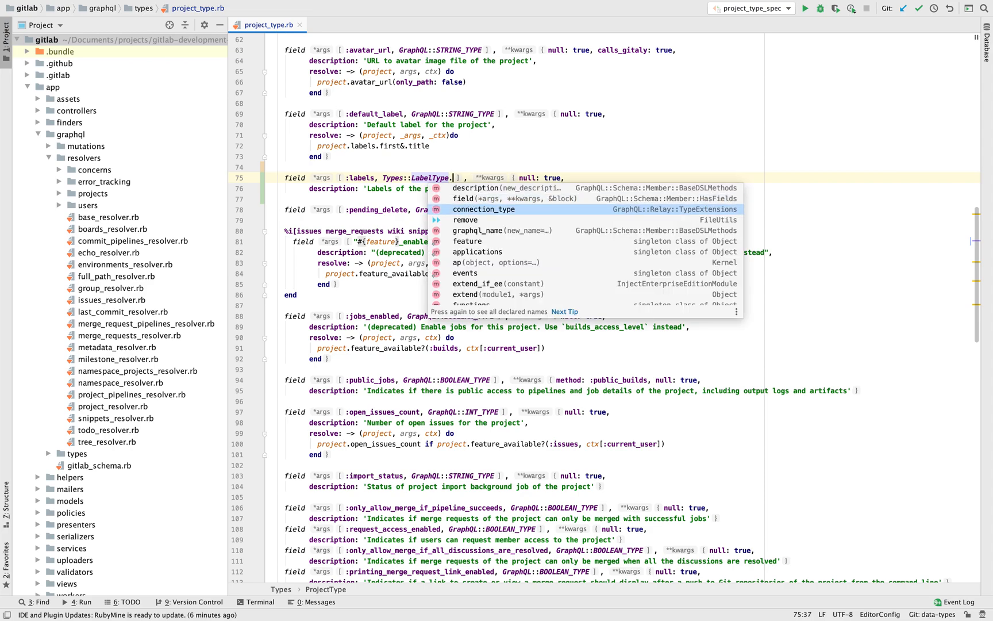
click(483, 209)
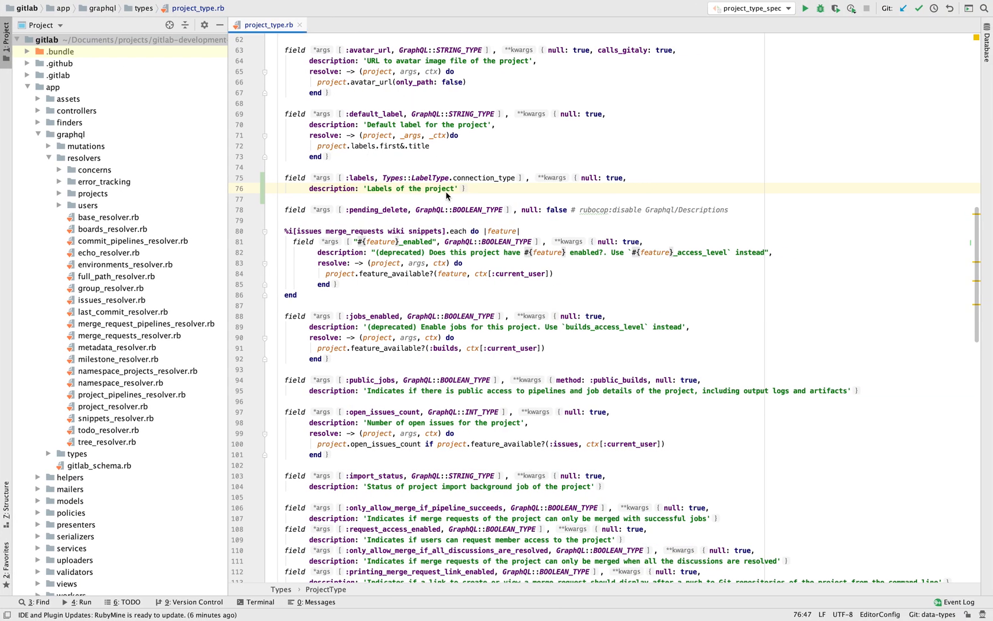
mouse_move(469, 205)
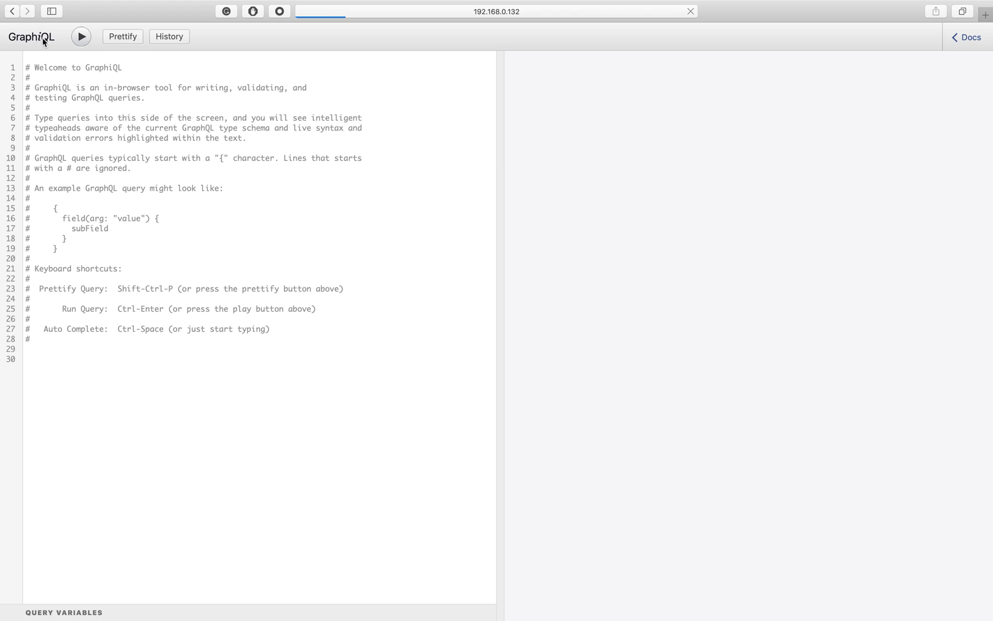
mouse_move(43, 42)
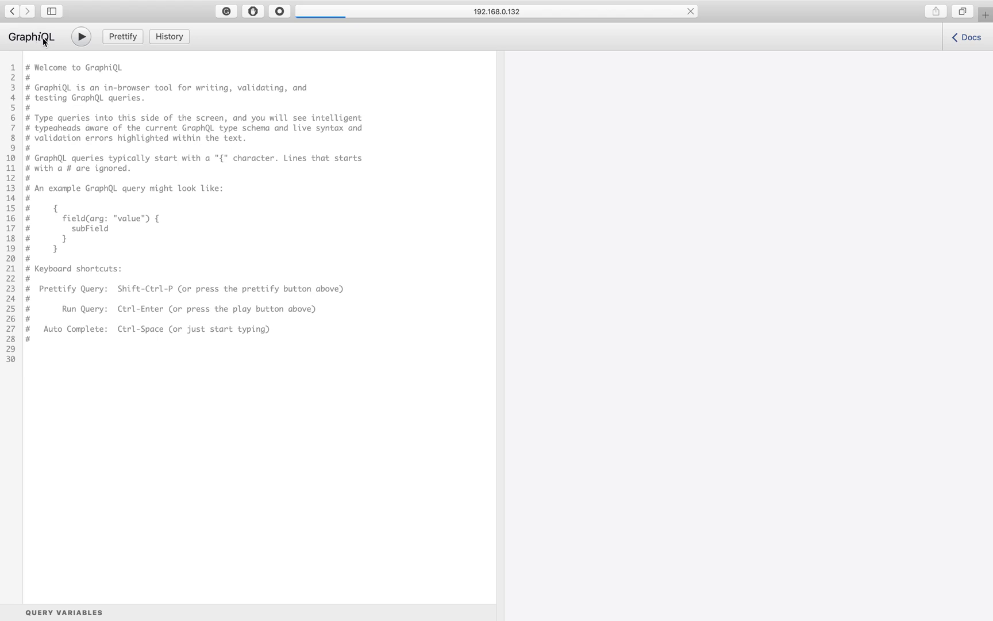
- Begin a query with project(fullPath: "root/tanuki") below the comments
click(690, 10)
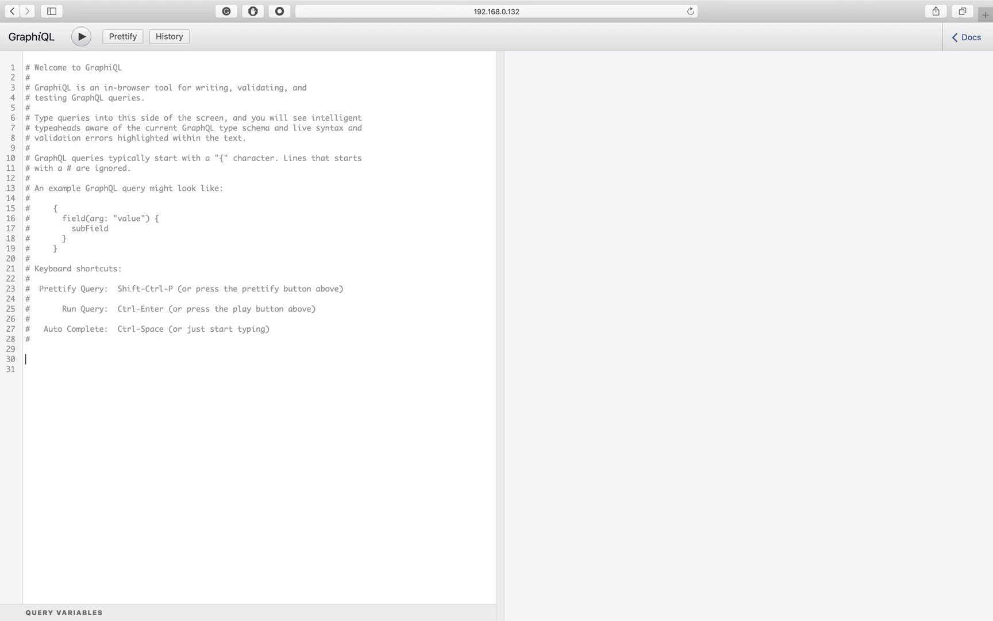
text({)
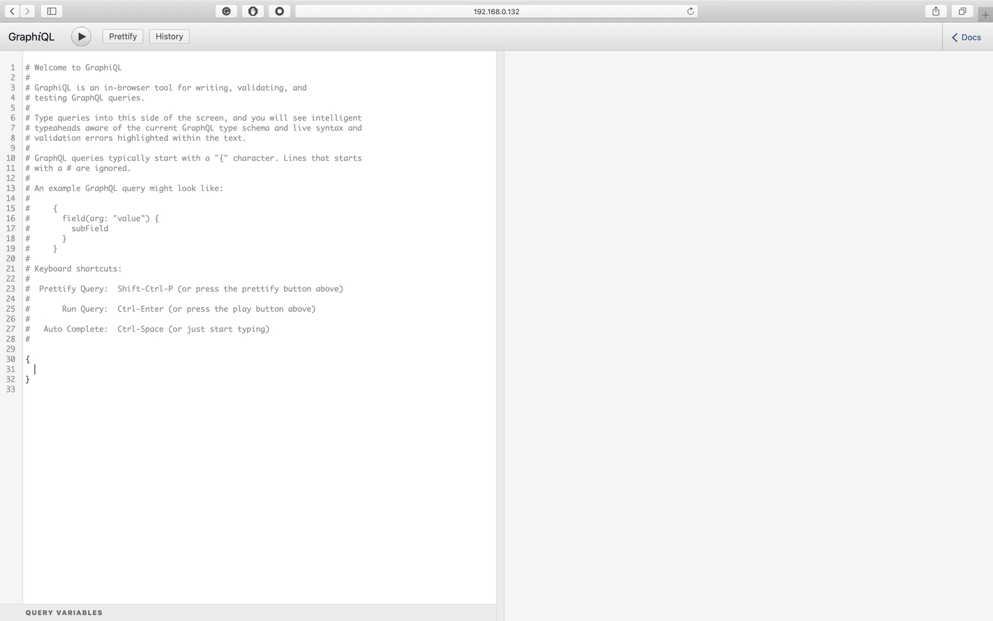
text(pr)
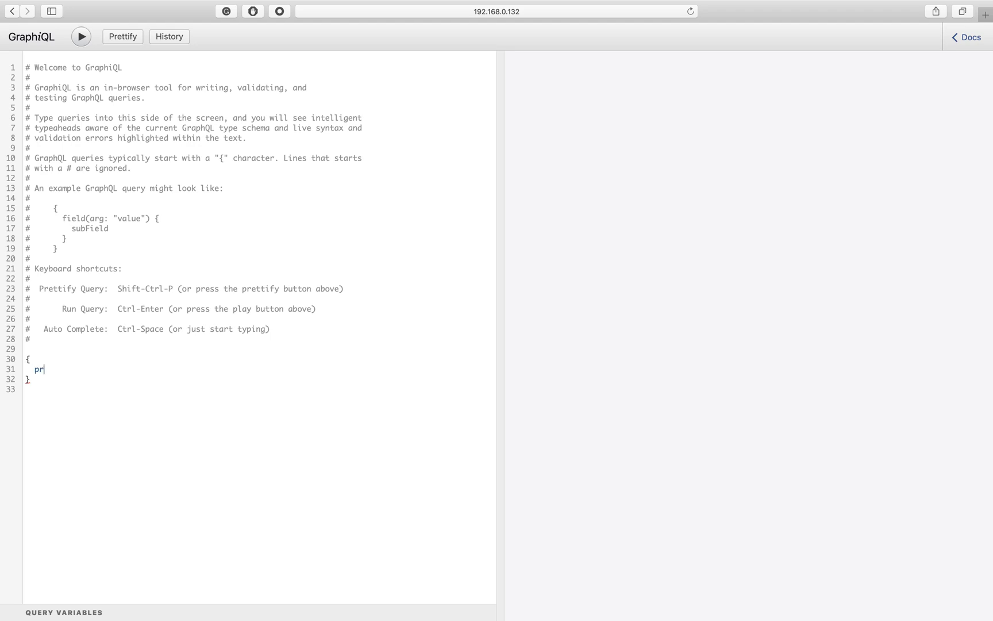
text(ojec)
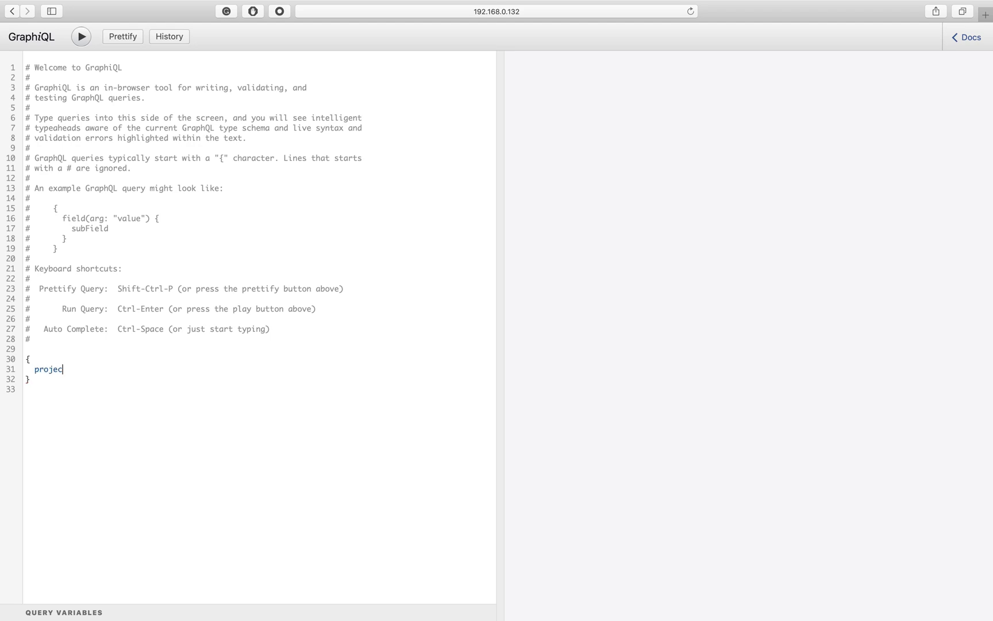
text(t())
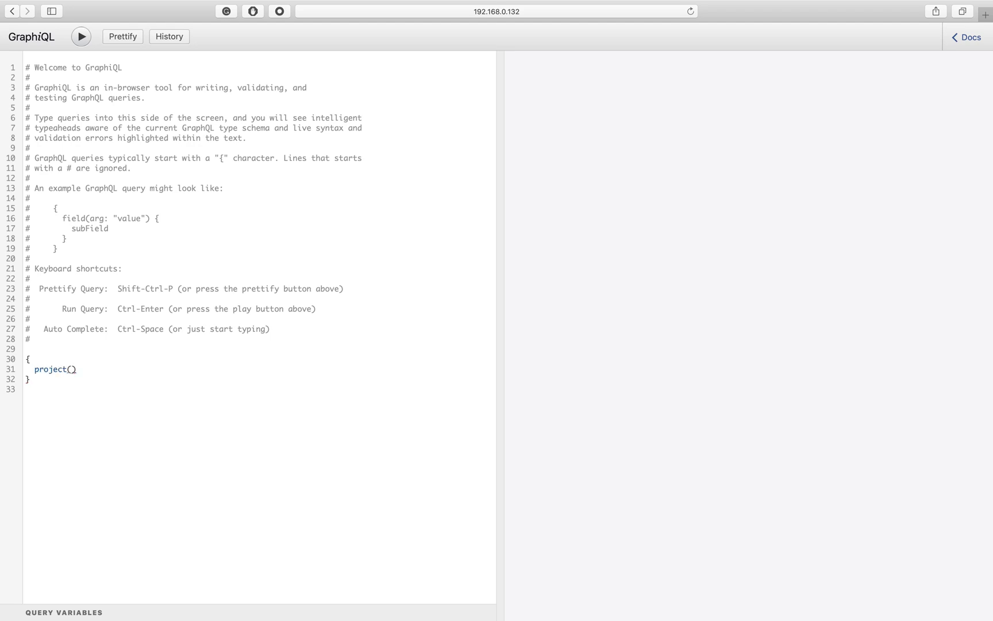
text(full)
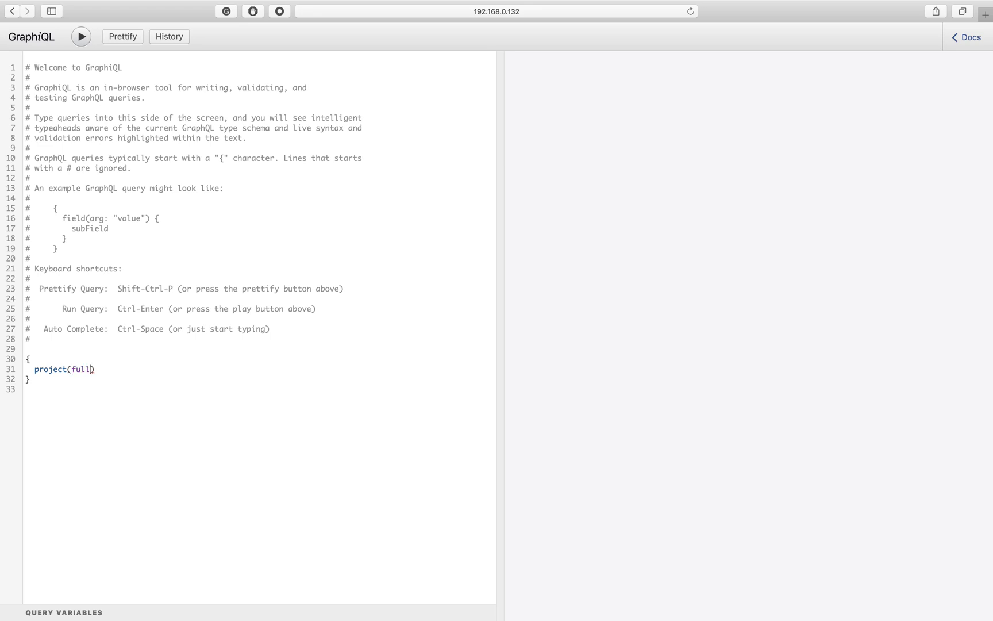
text(Path)
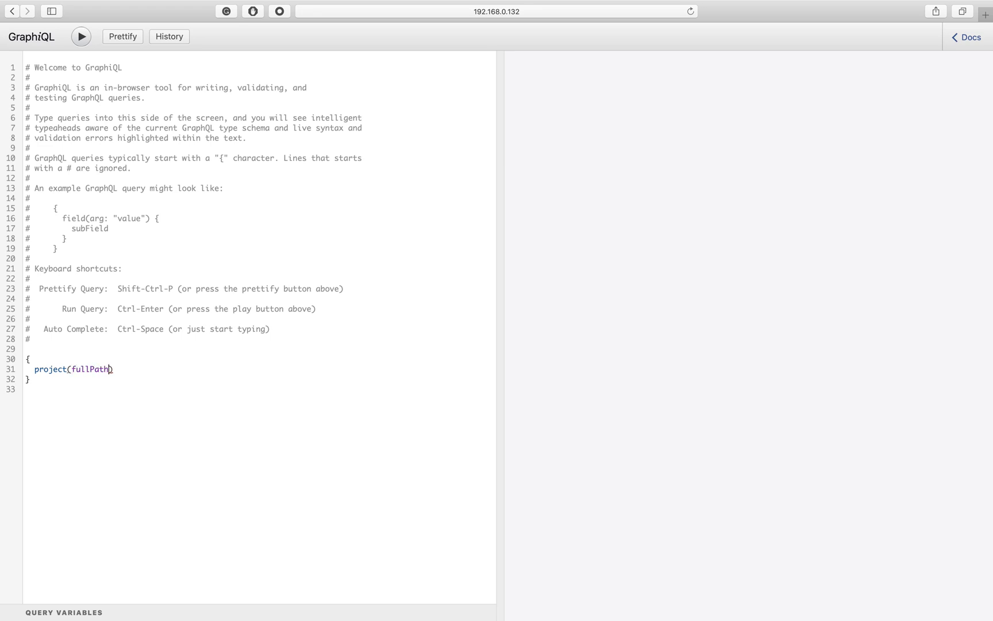
text(: "")
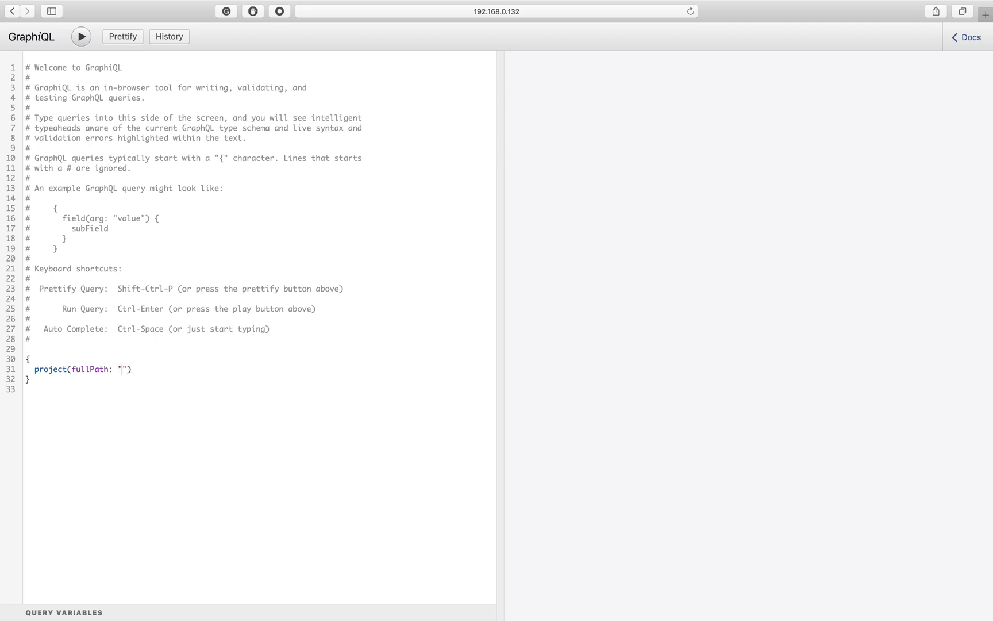
text(root/)
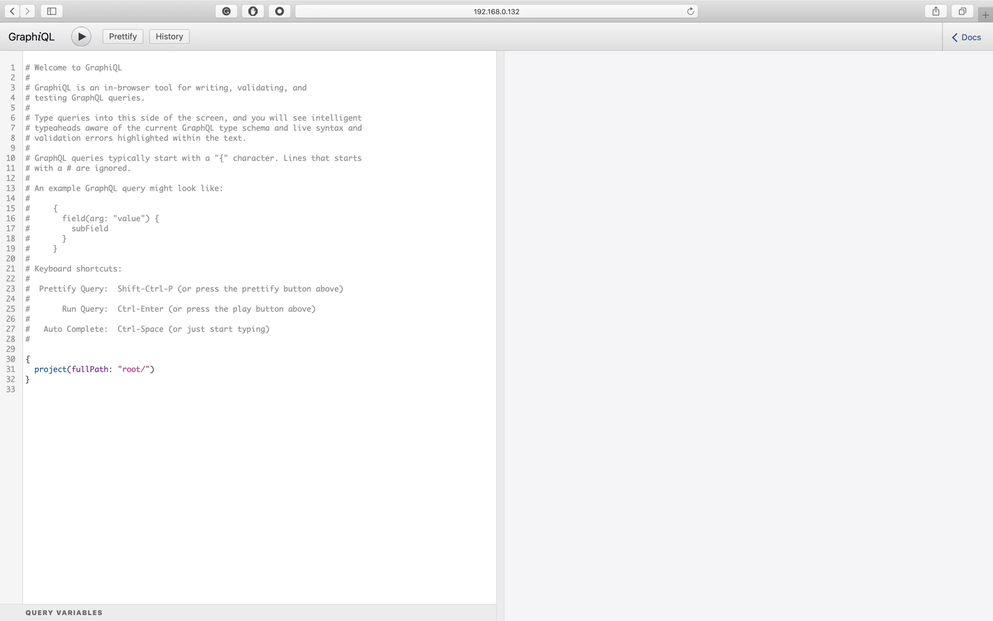
text(tanuki)
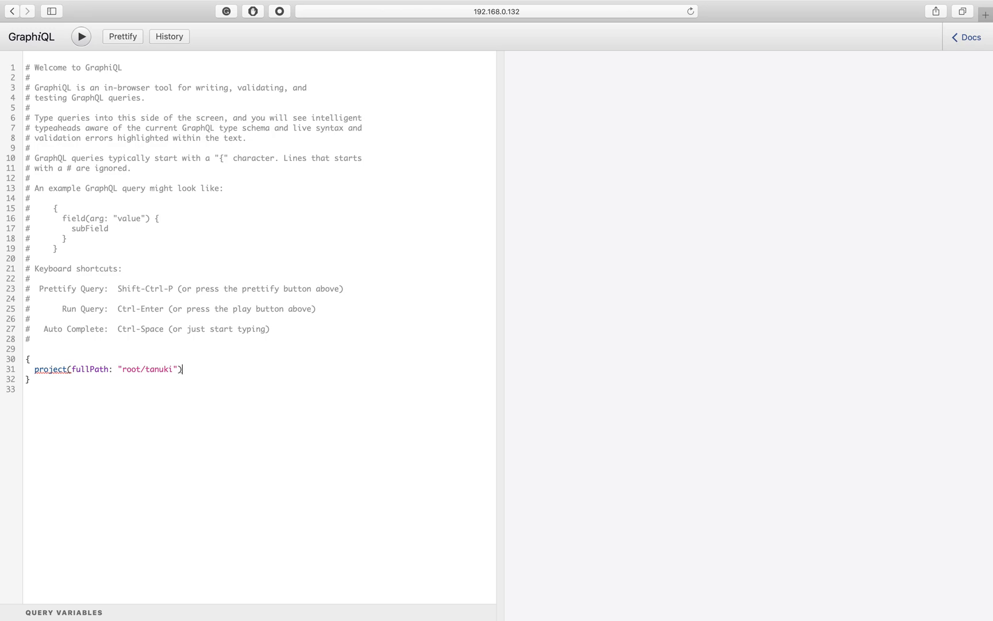
- Select labels { edges { node { title description } } } and defaultLabel inside the project
text({)
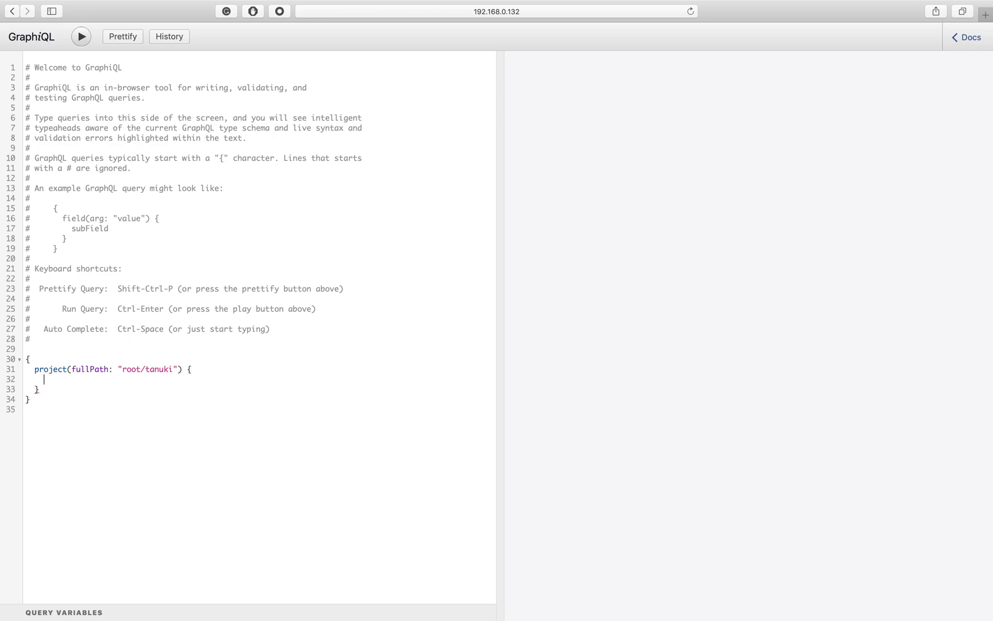
text(labels {)
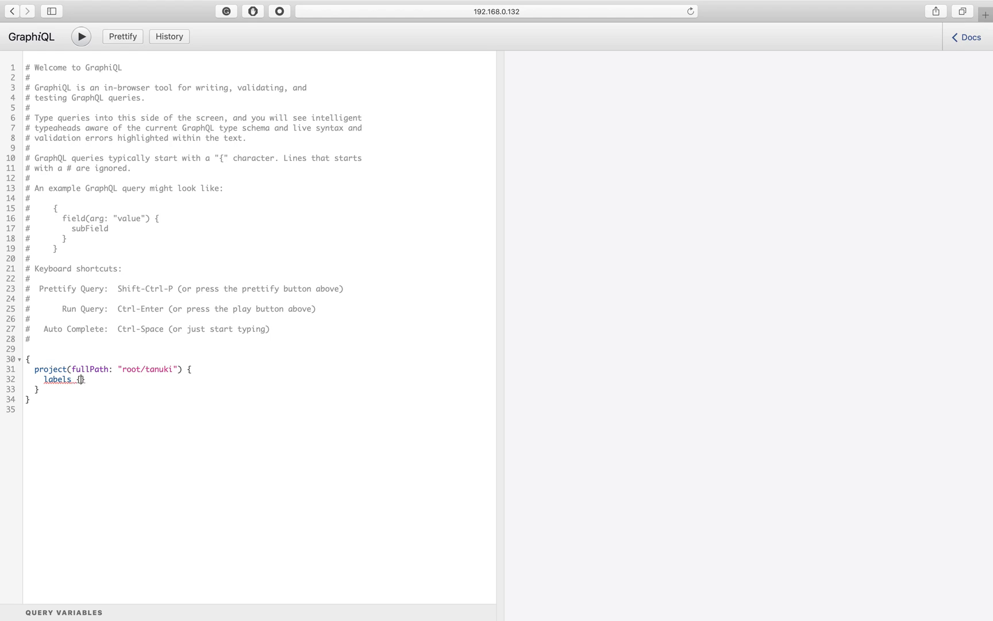
text(edges {)
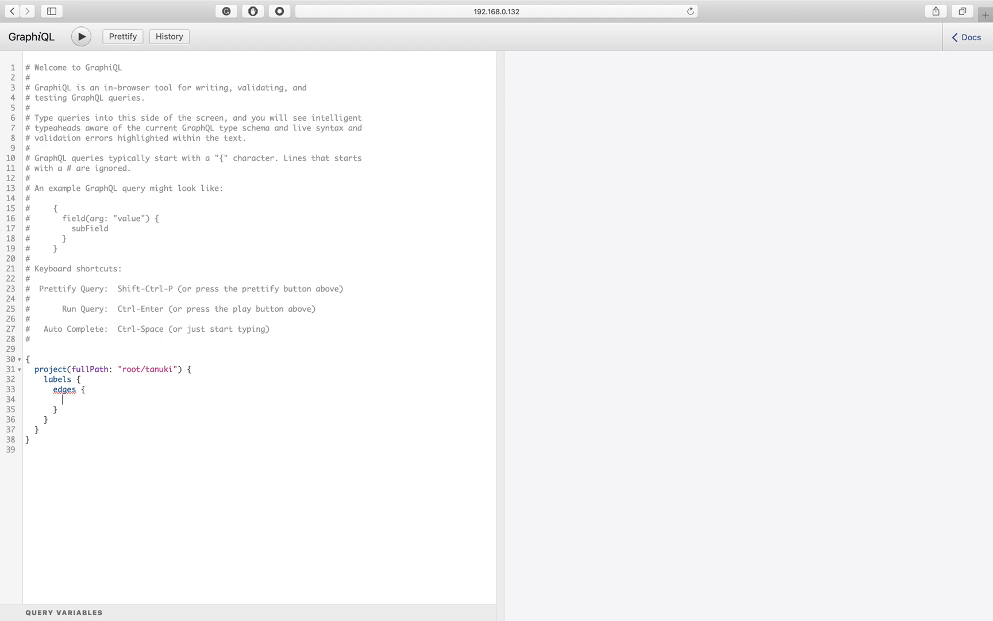
text(node)
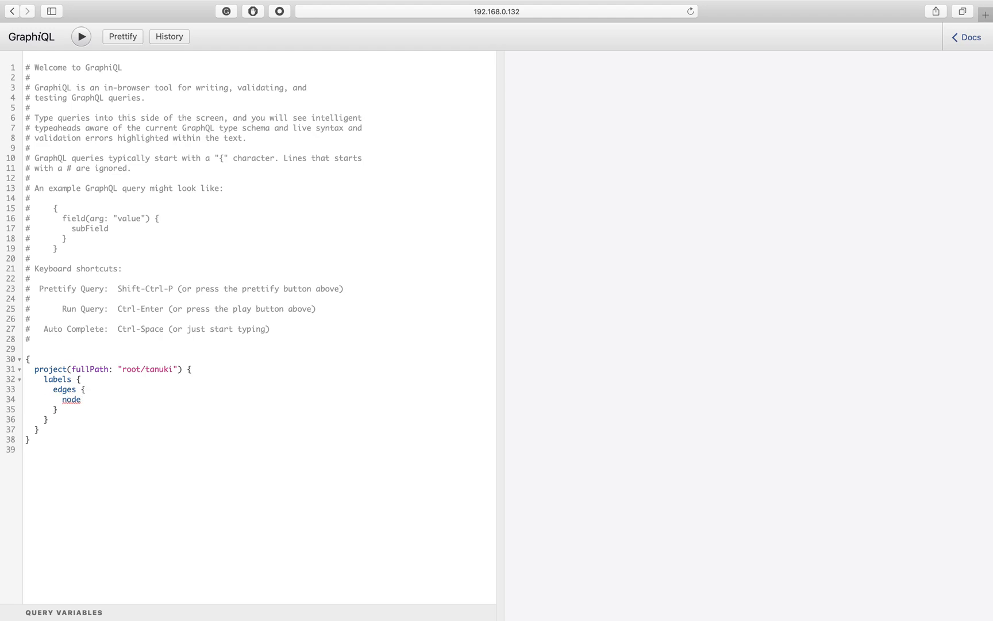
text({)
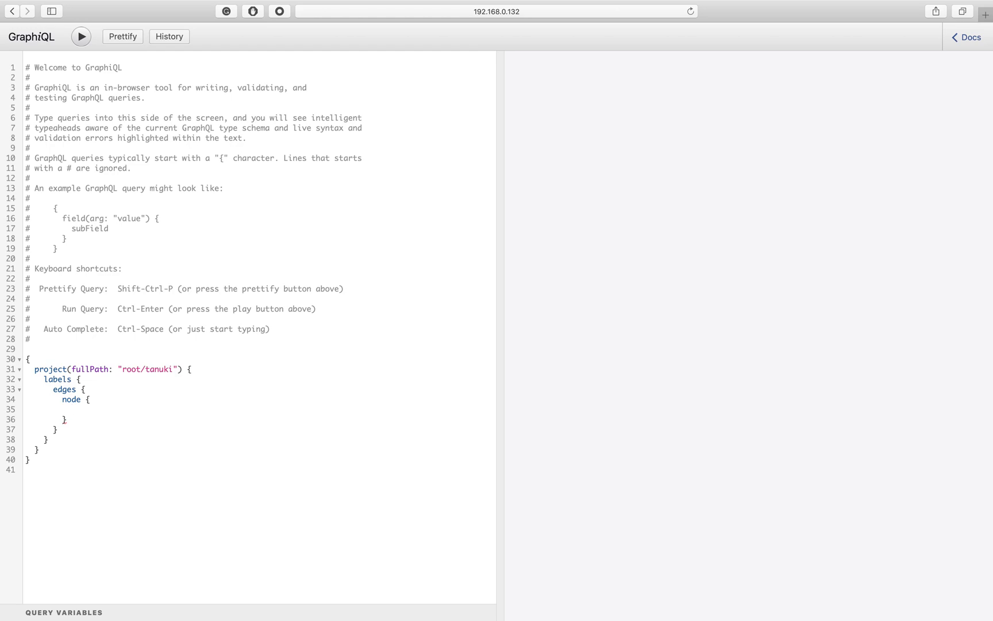
text(title)
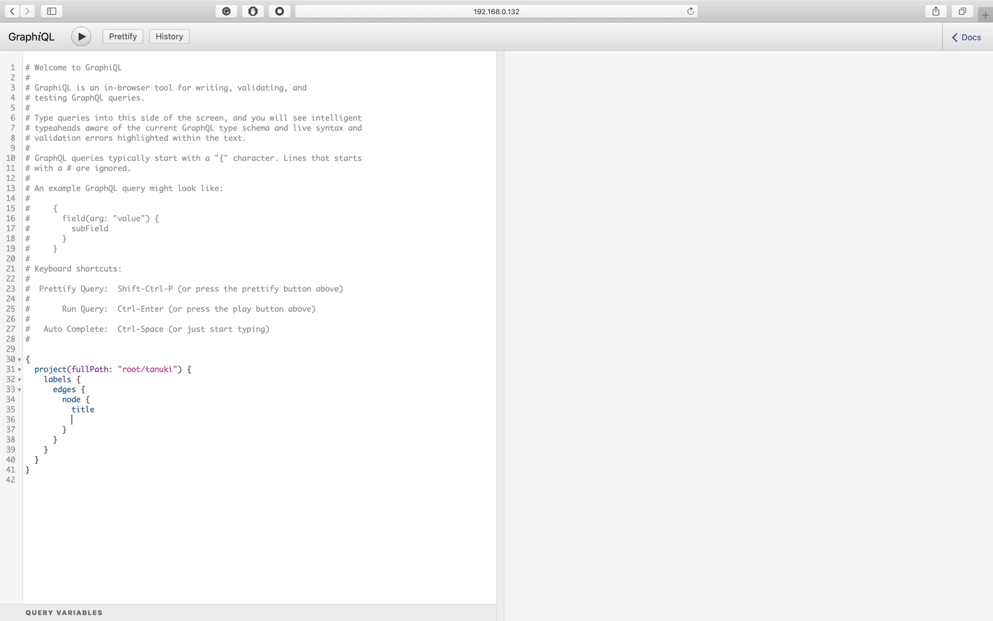
text(description)
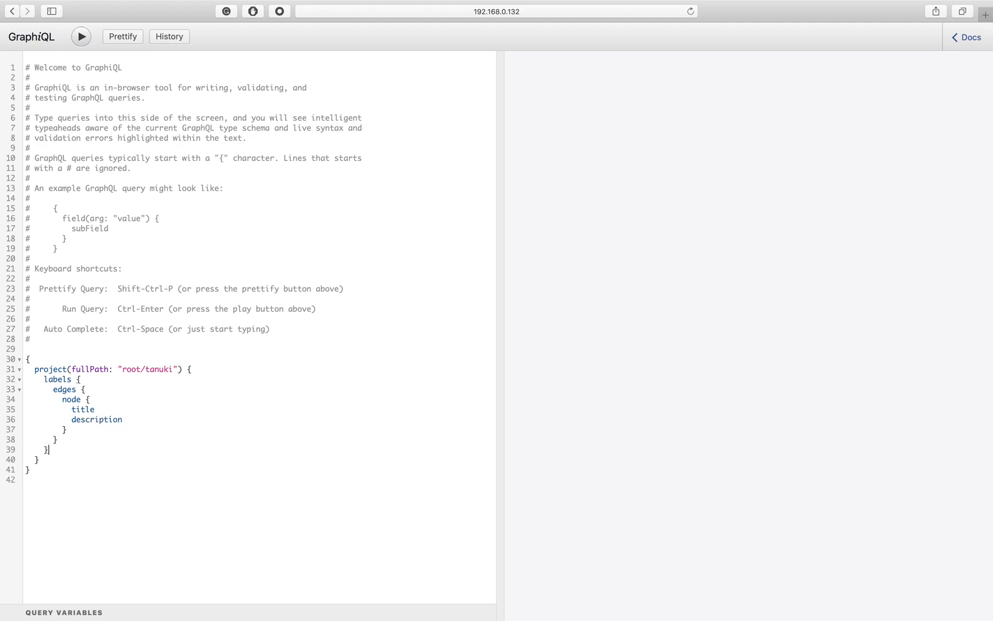
text(de)
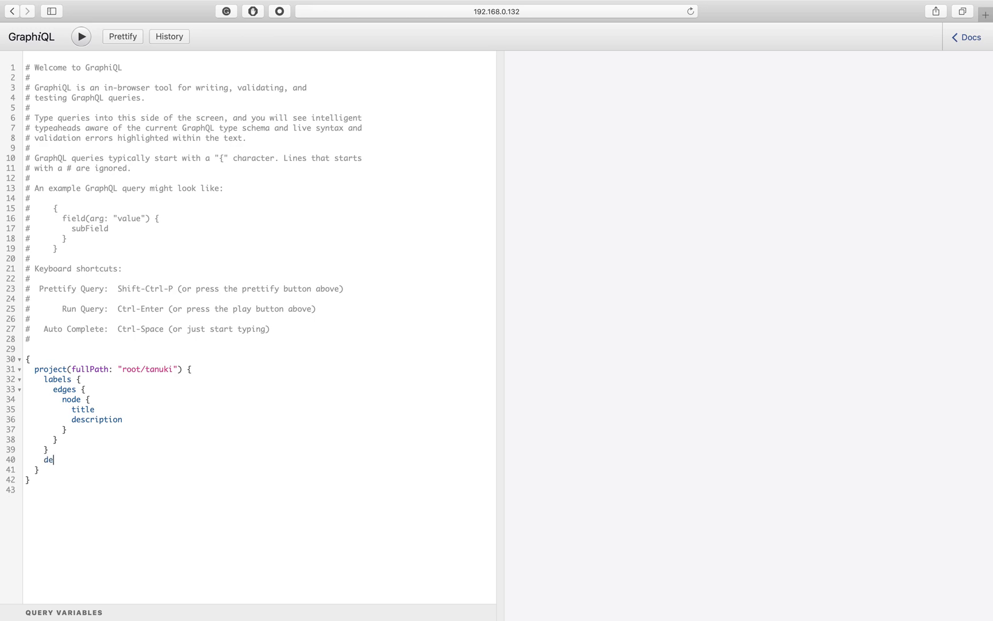
text(faultLabel)
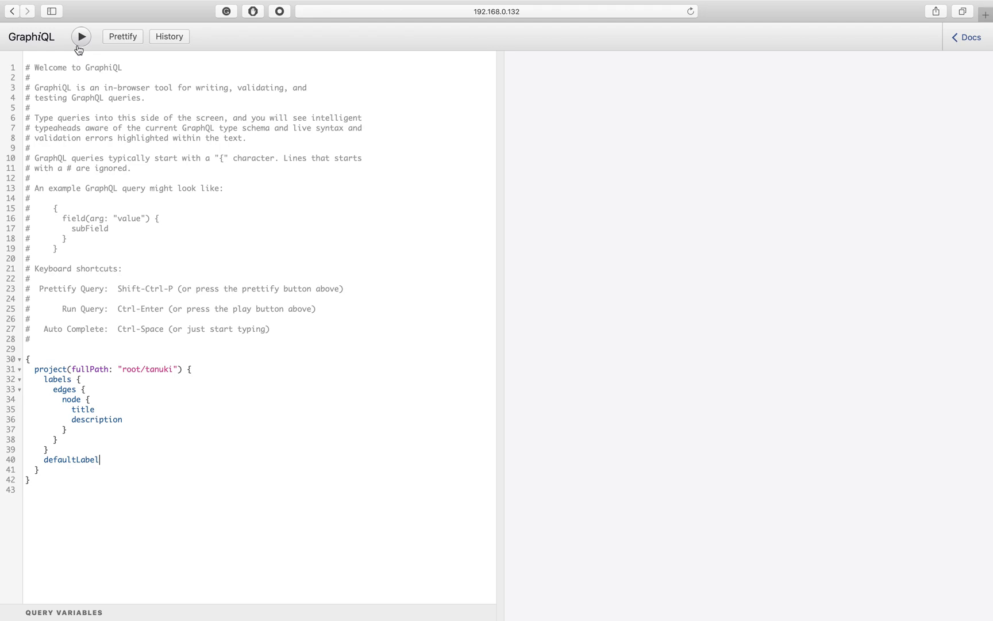
- Run the query and review the returned labels Foxy, Parrot, Racoon and defaultLabel Foxy
click(80, 36)
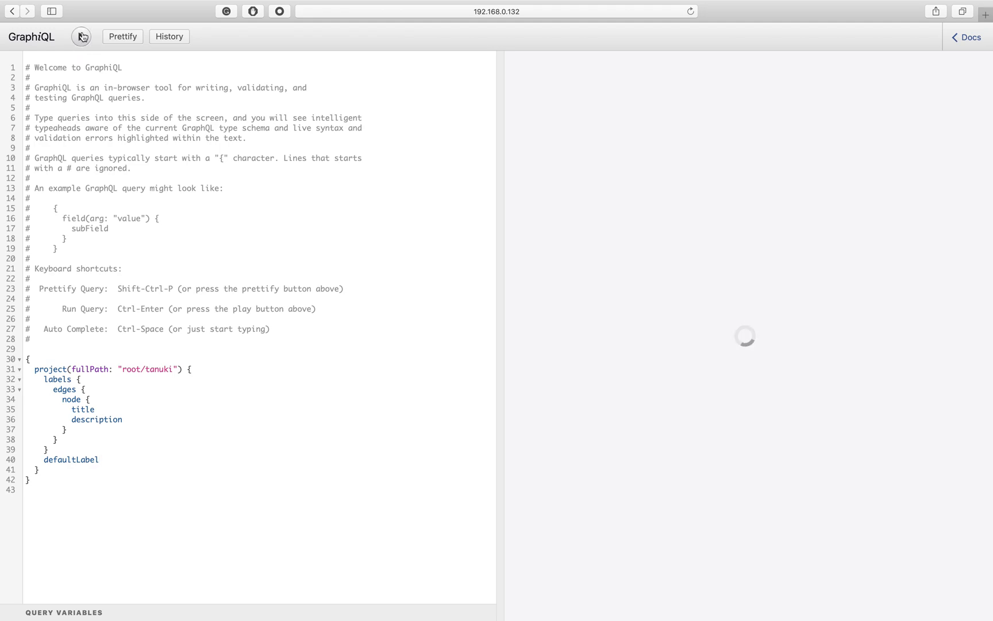
click(81, 35)
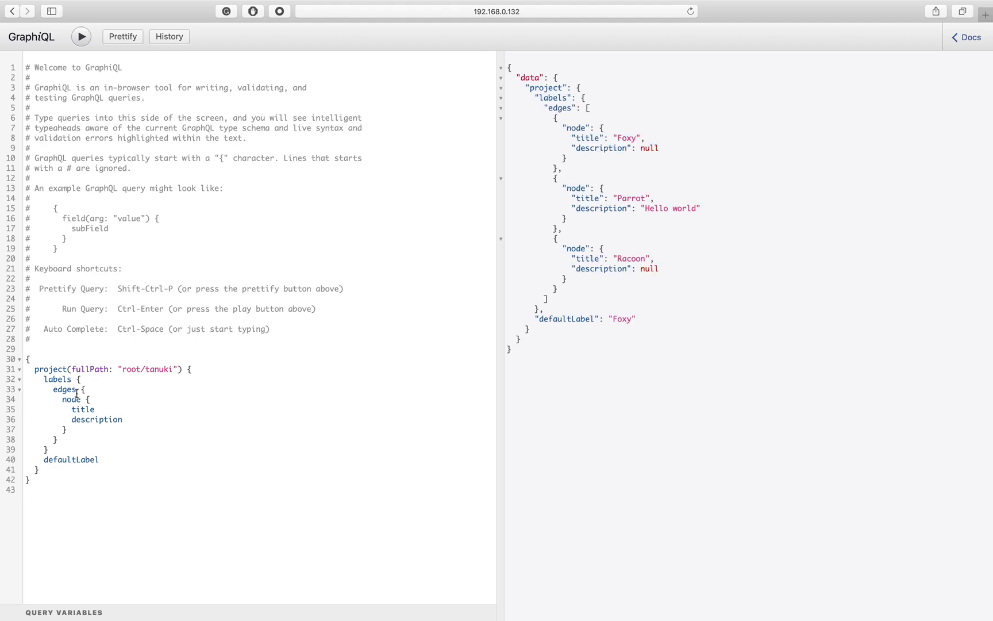
drag(53, 388, 71, 399)
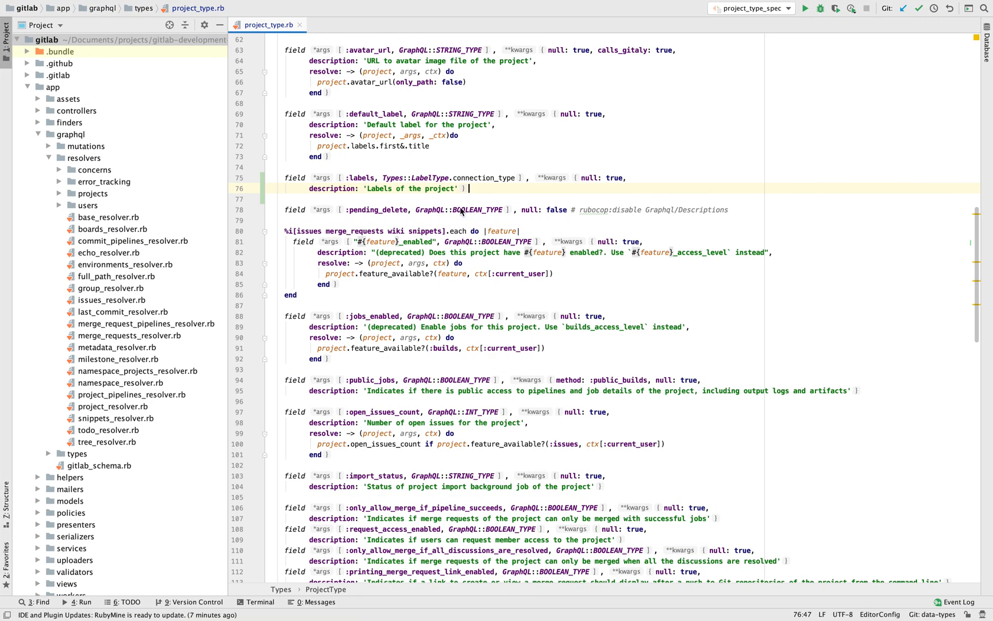
double_click(483, 177)
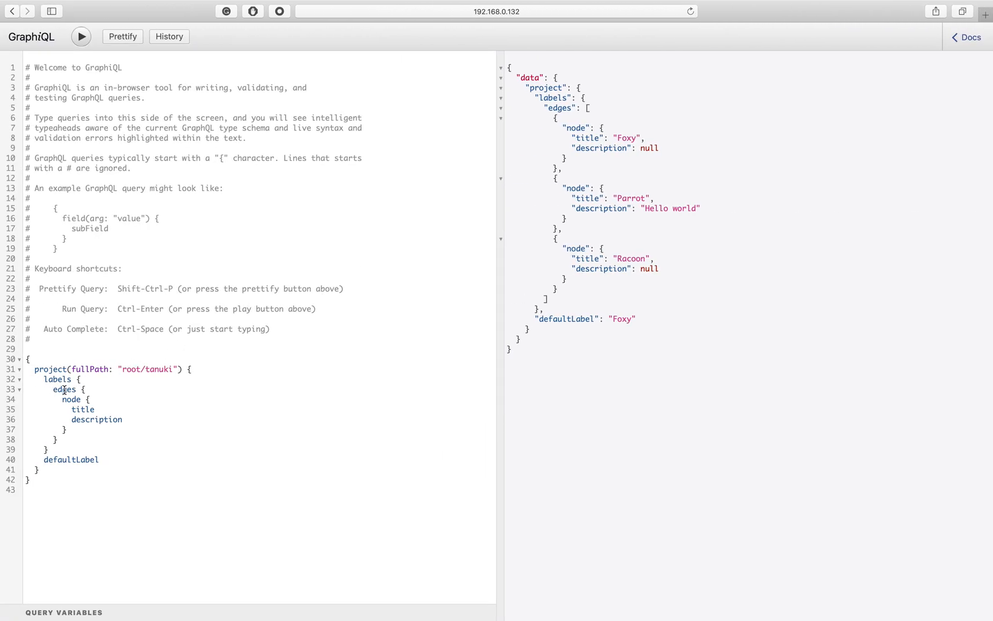
drag(51, 389, 90, 399)
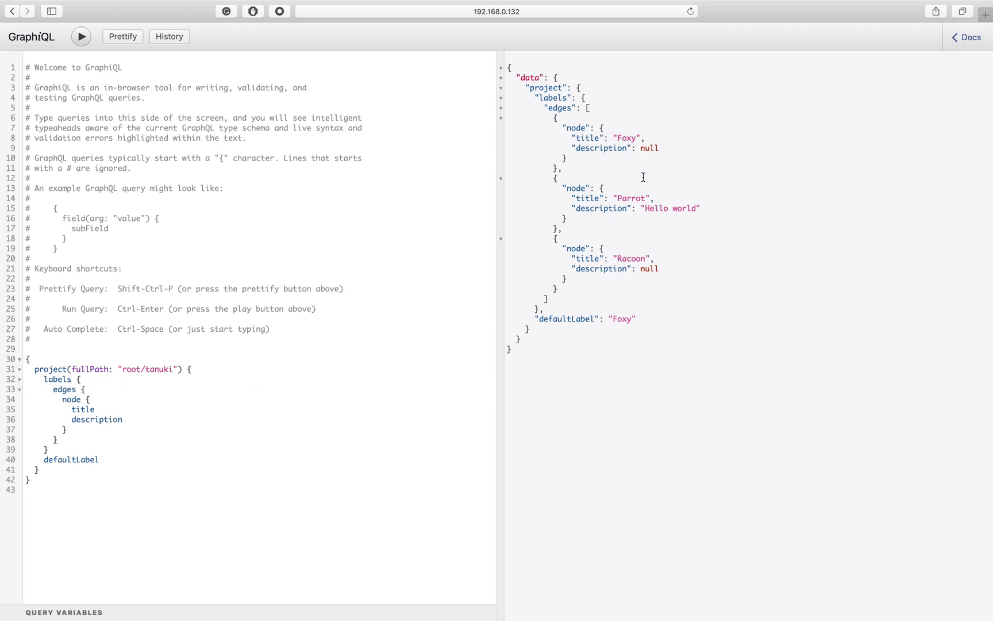
mouse_move(636, 153)
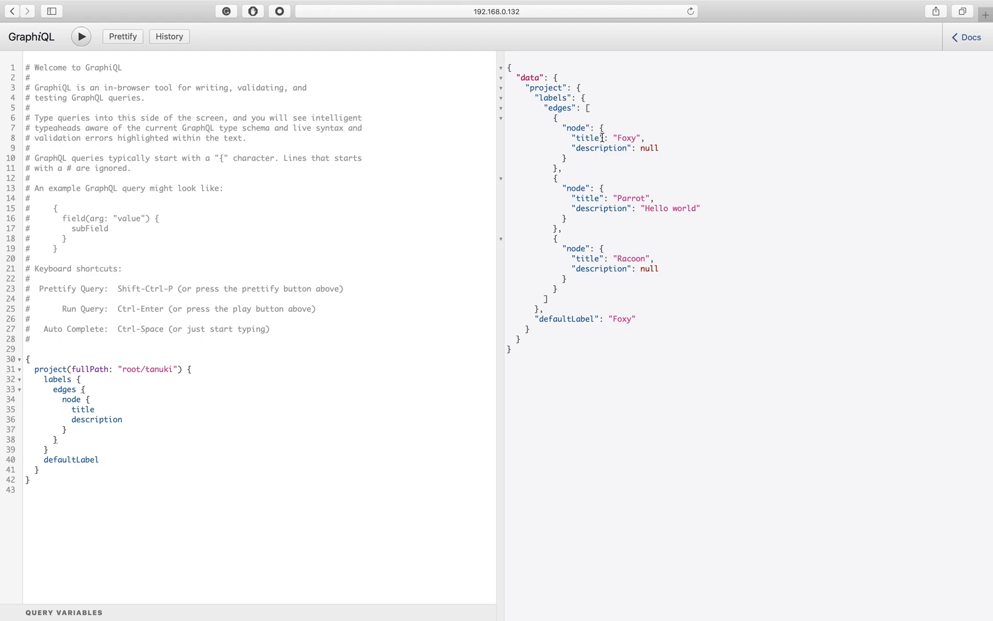
mouse_move(581, 172)
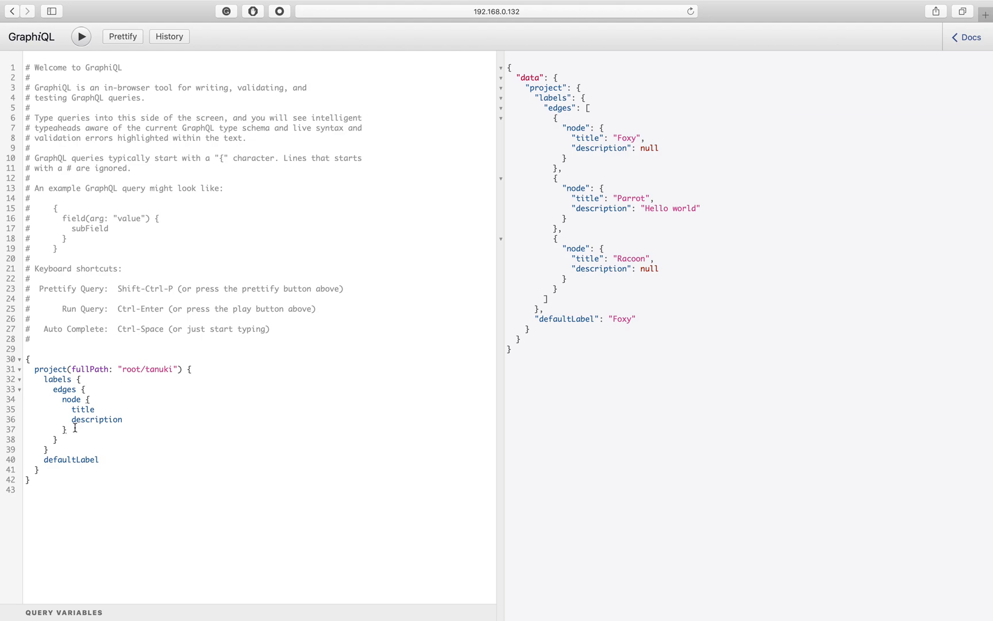
text(c)
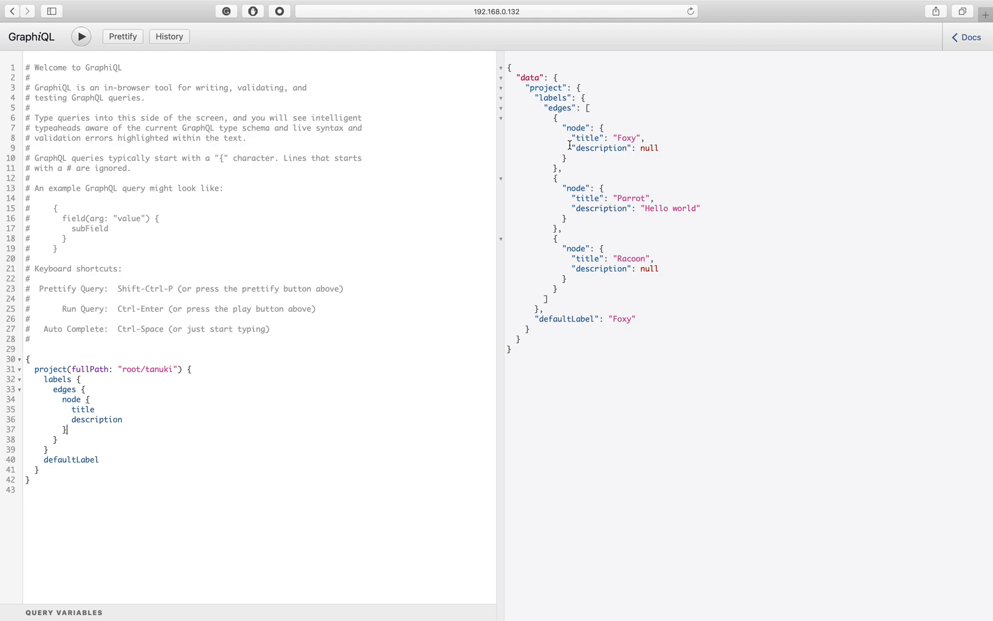
mouse_move(580, 324)
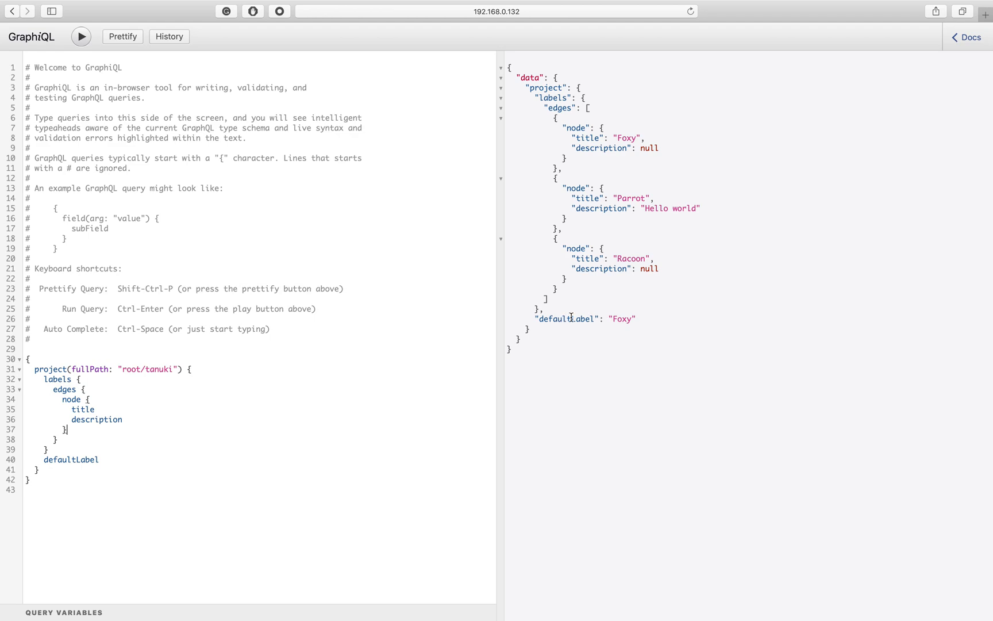
mouse_move(666, 253)
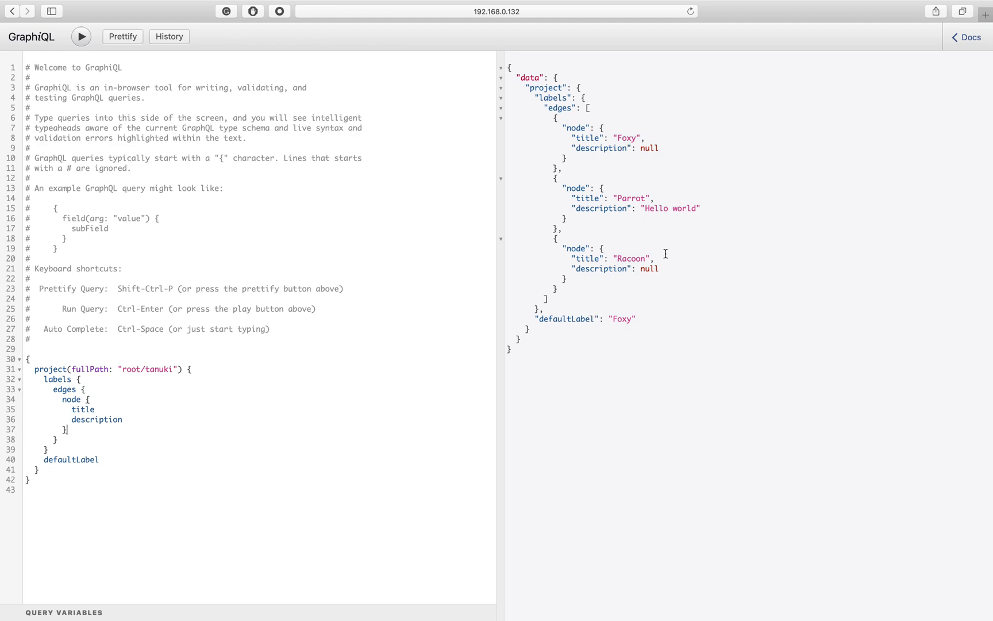
double_click(631, 259)
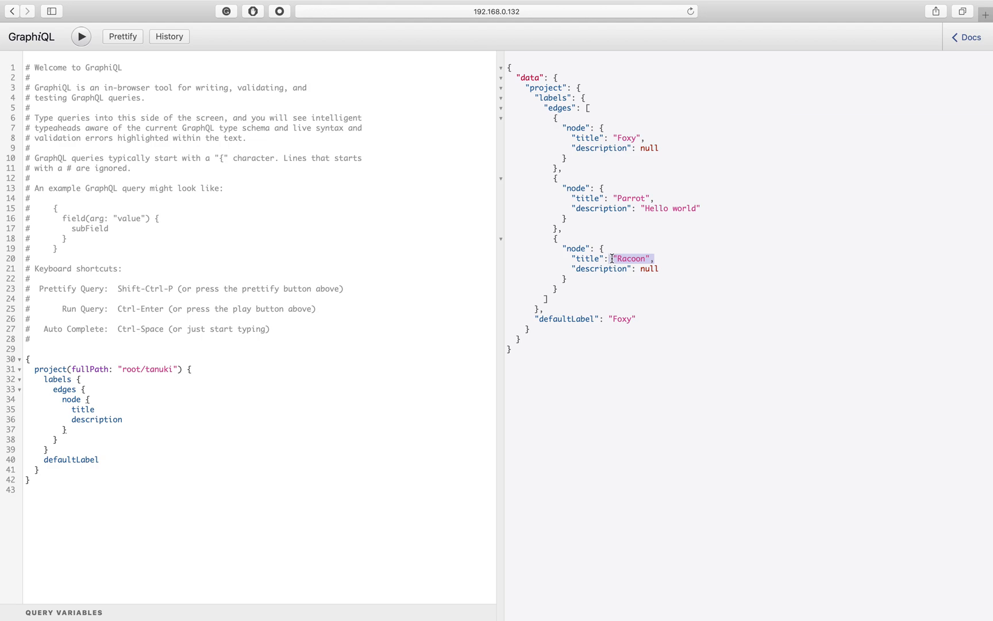
mouse_move(477, 224)
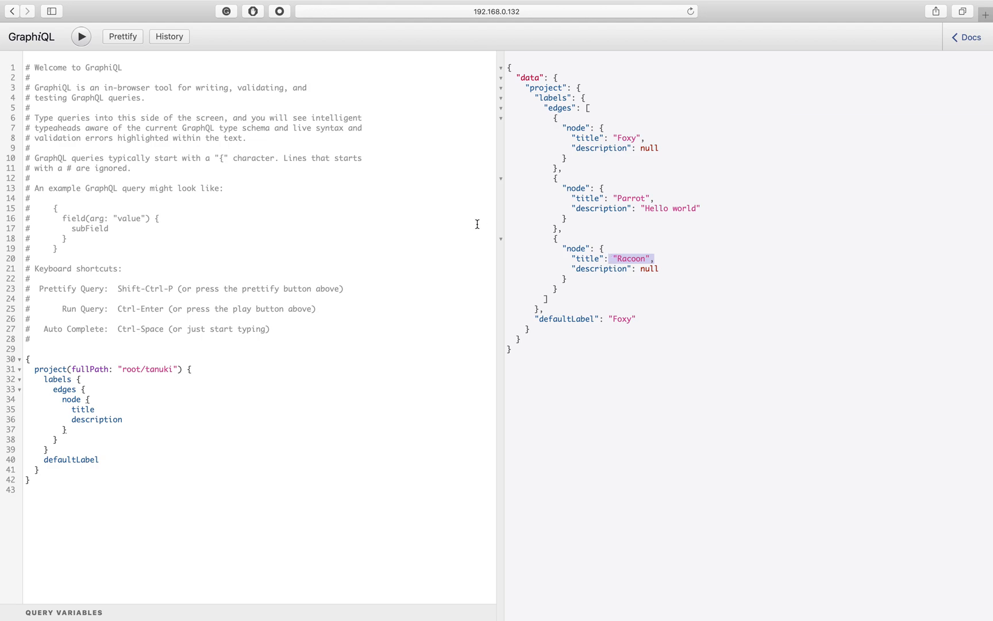